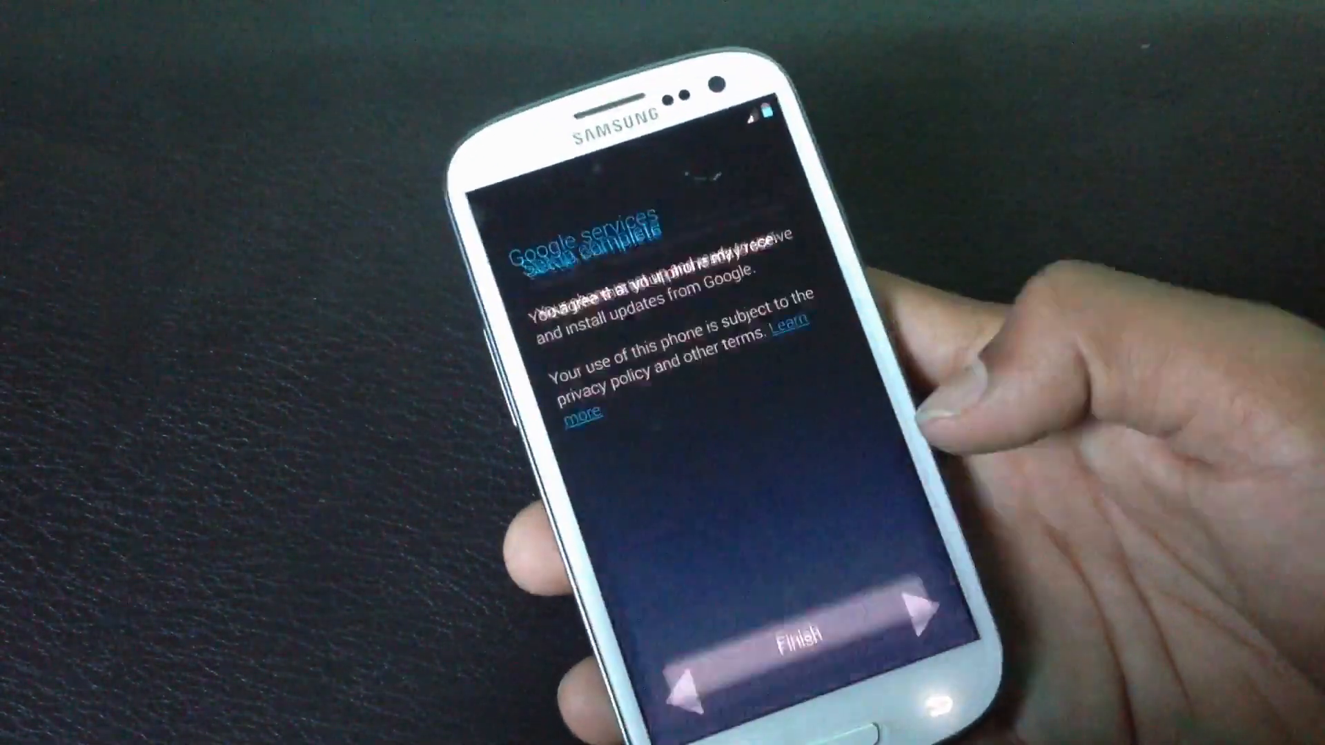
Step: Finish CarbonROM setup, then open System settings and About phone showing Android 4.2.2
left_click(793, 633)
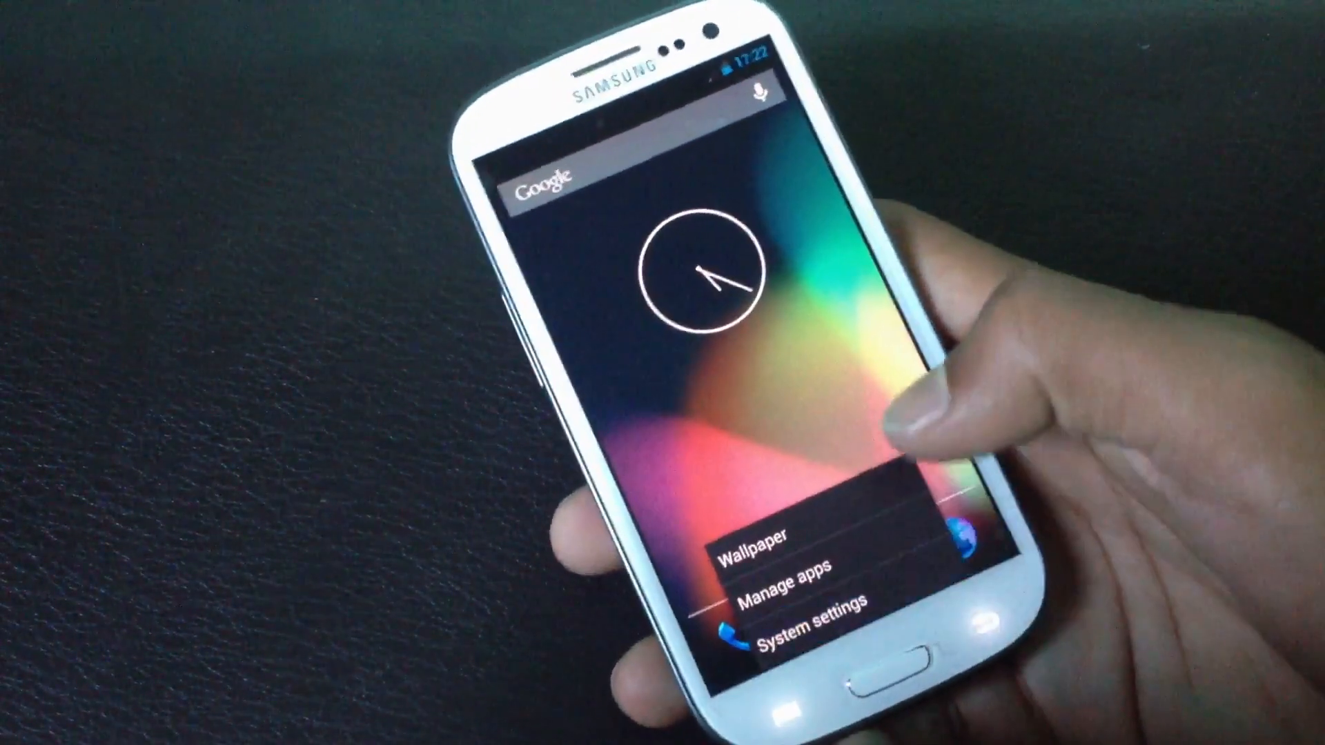
left_click(812, 612)
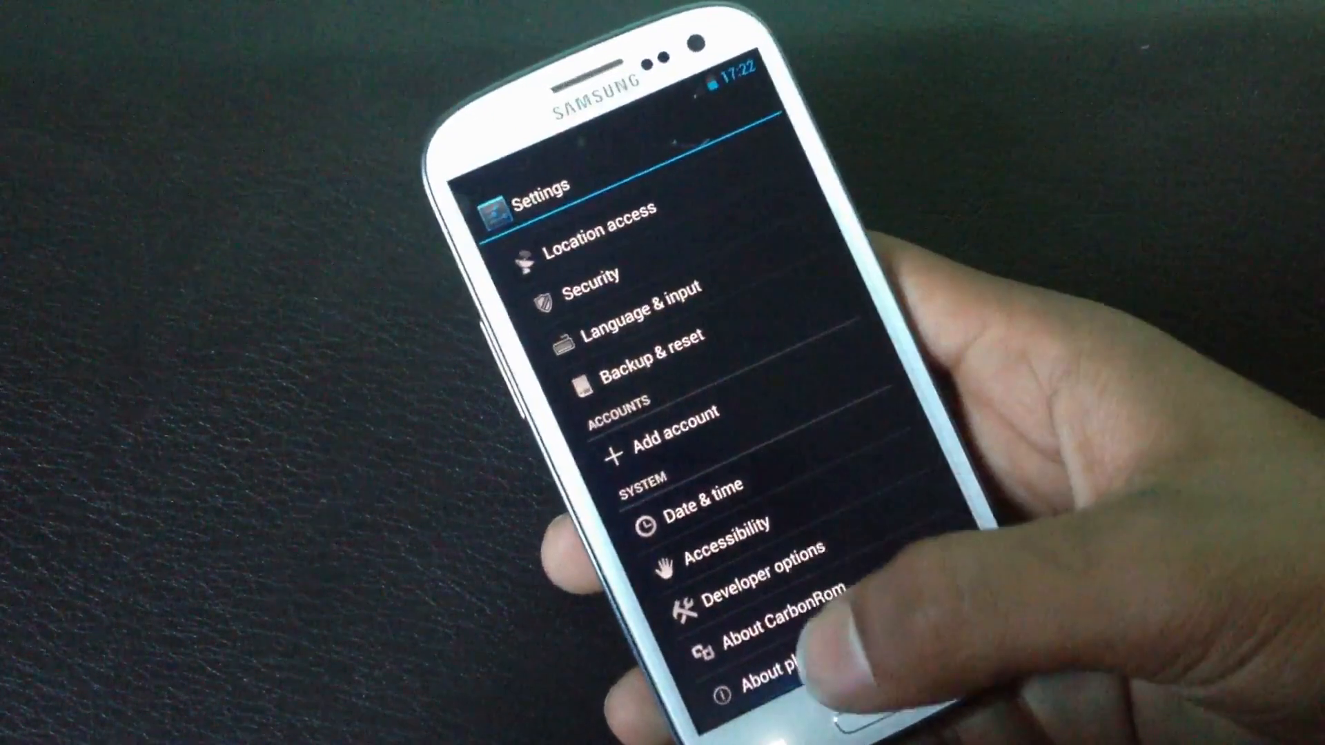
left_click(752, 684)
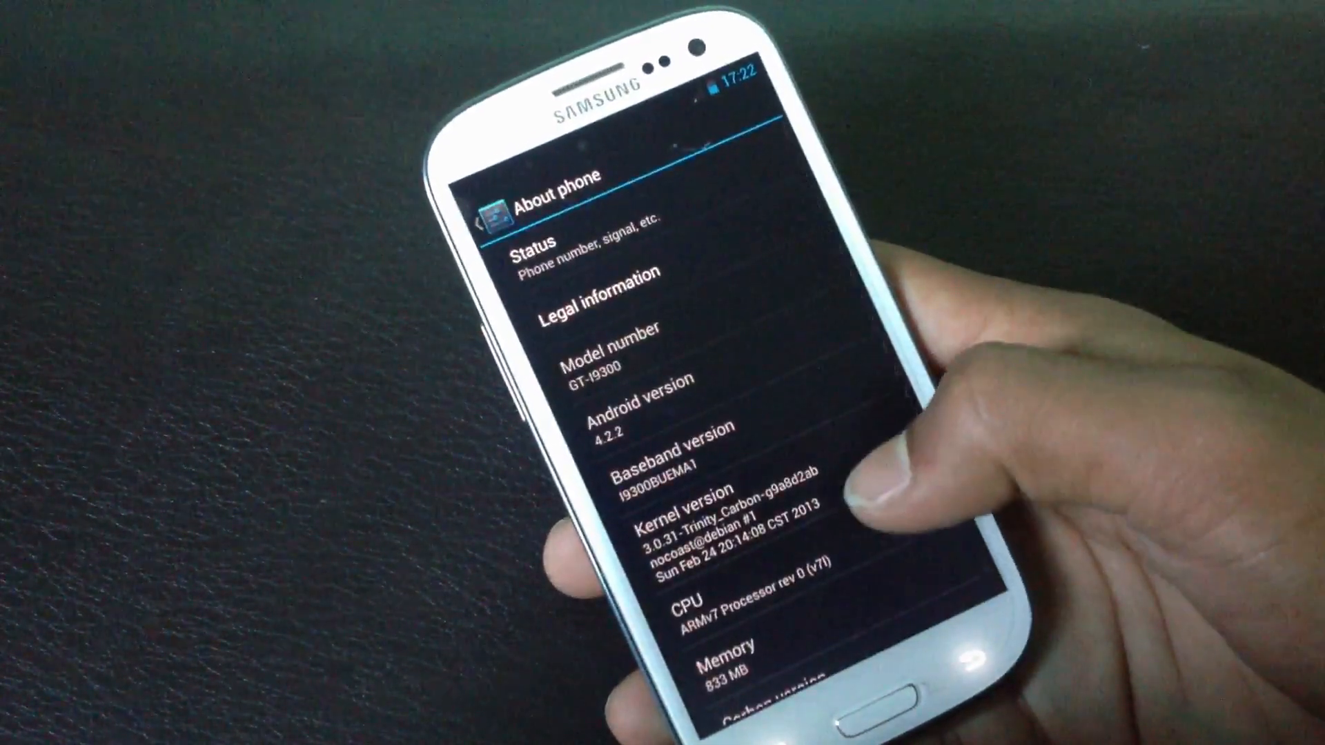